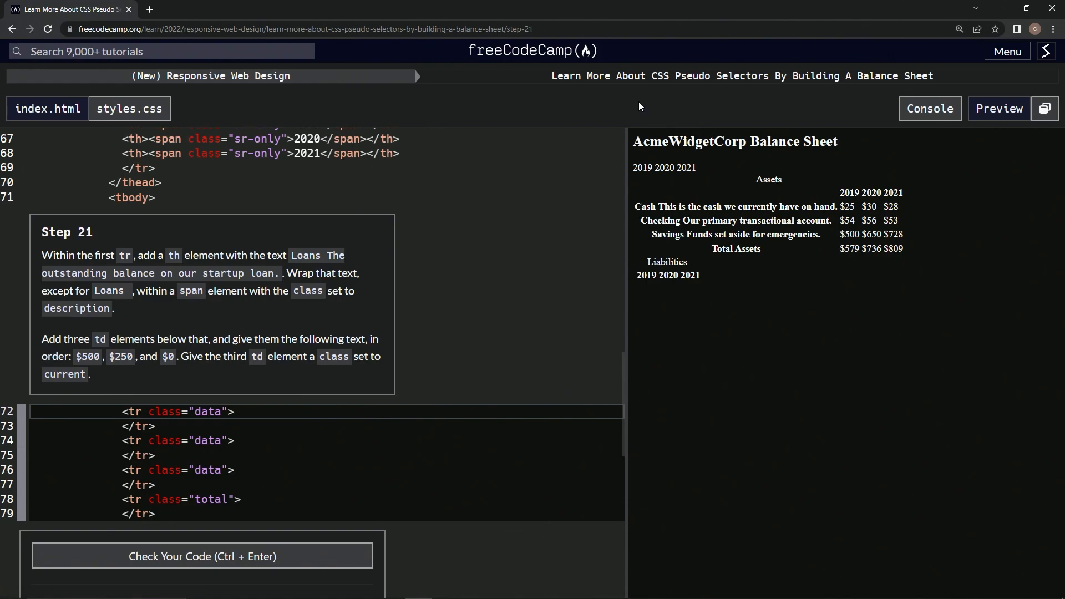
pyautogui.moveTo(849, 101)
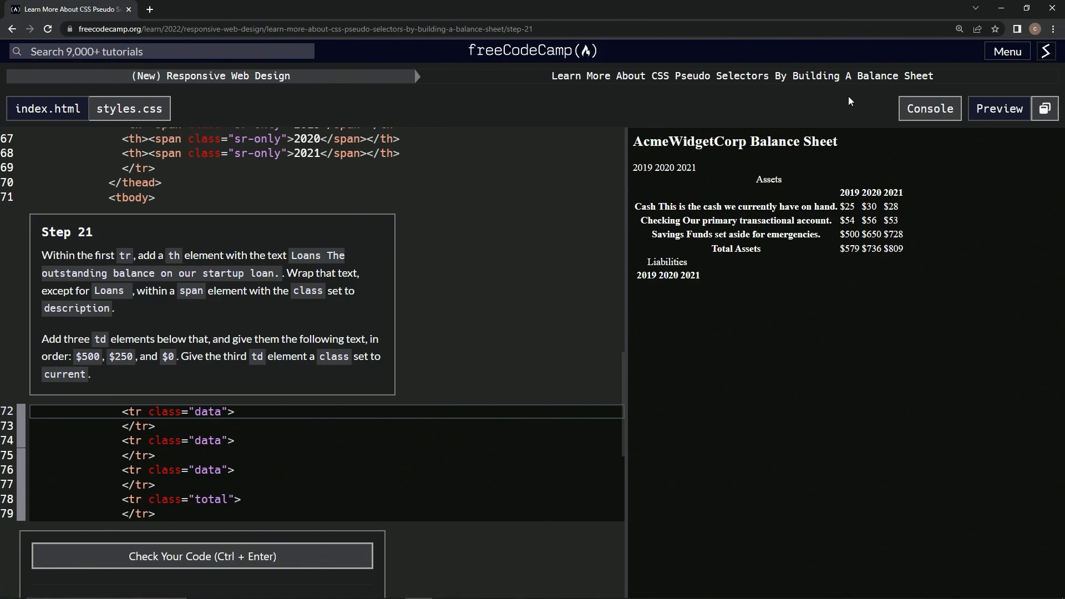
pyautogui.moveTo(60, 249)
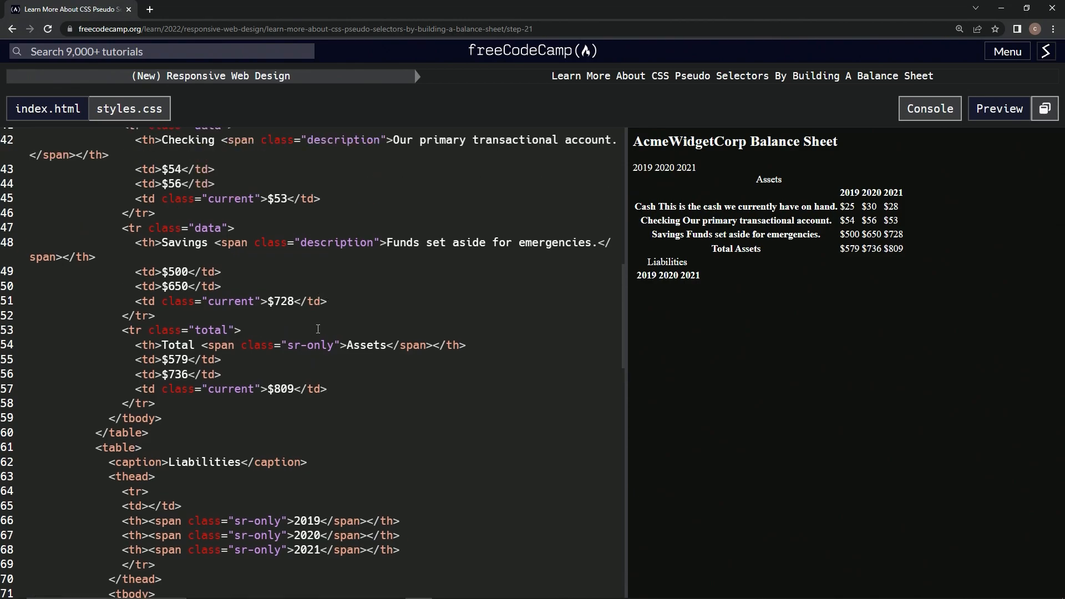
pyautogui.moveTo(331, 242)
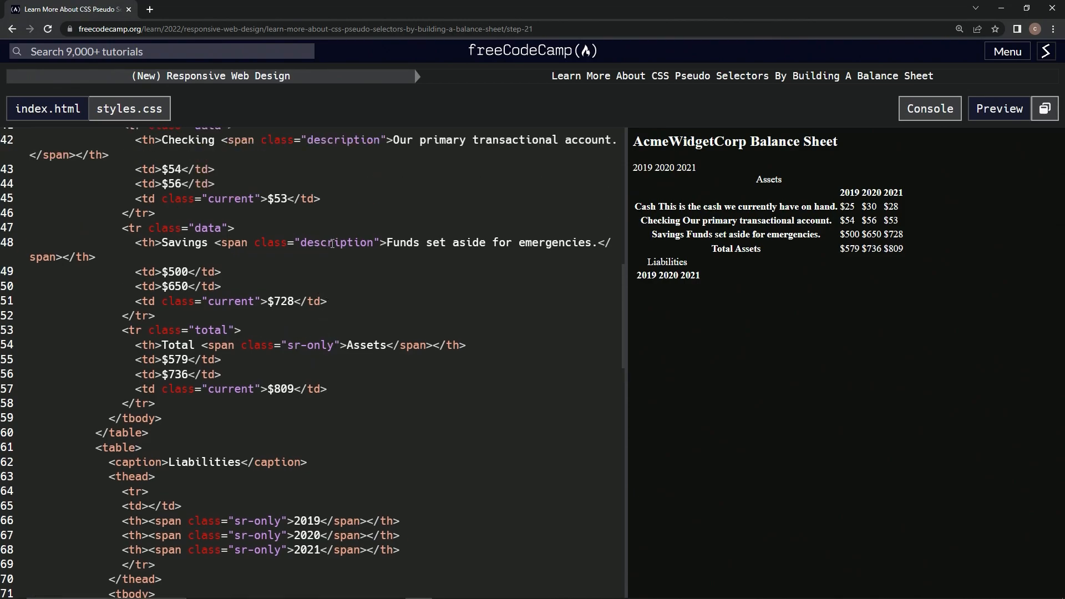
# Select the whole Savings table row and scroll down to the Liabilities table body
pyautogui.click(157, 315)
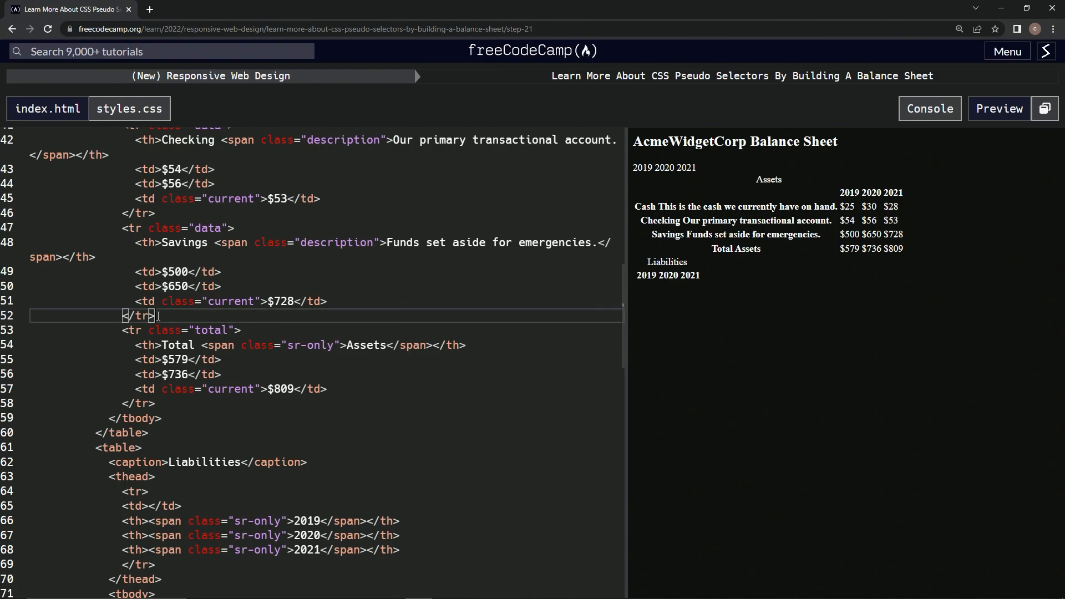
pyautogui.moveTo(238, 227); pyautogui.dragTo(155, 315)
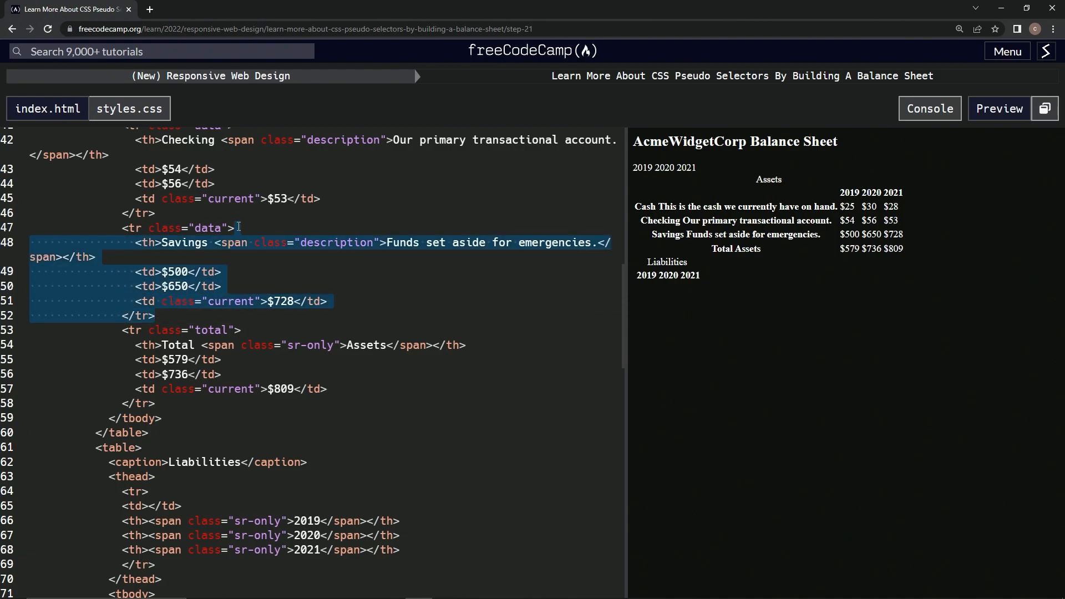
pyautogui.moveTo(274, 267)
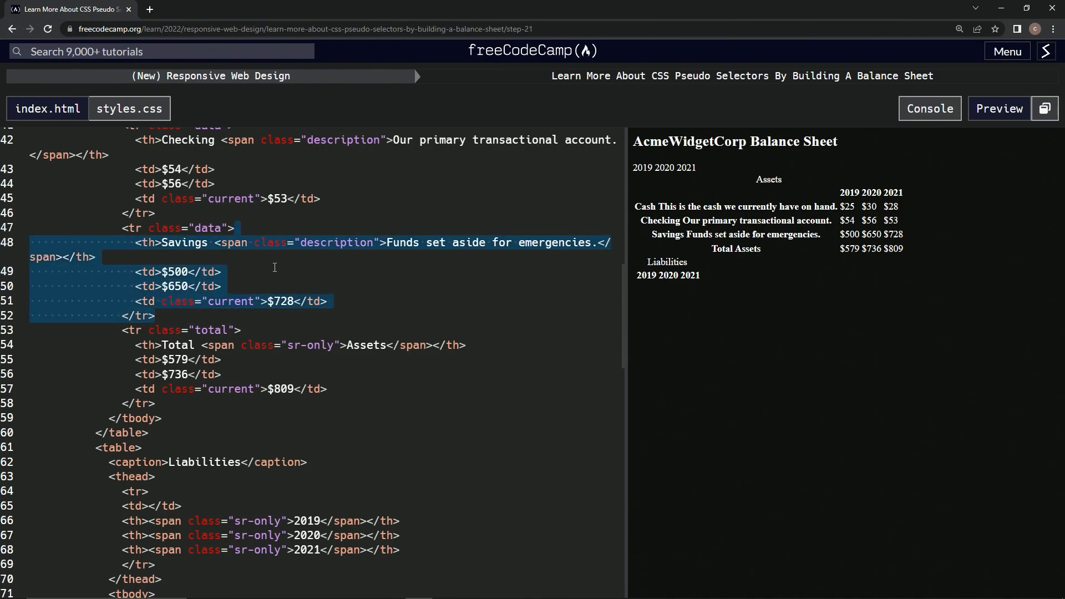
pyautogui.scroll(-3)
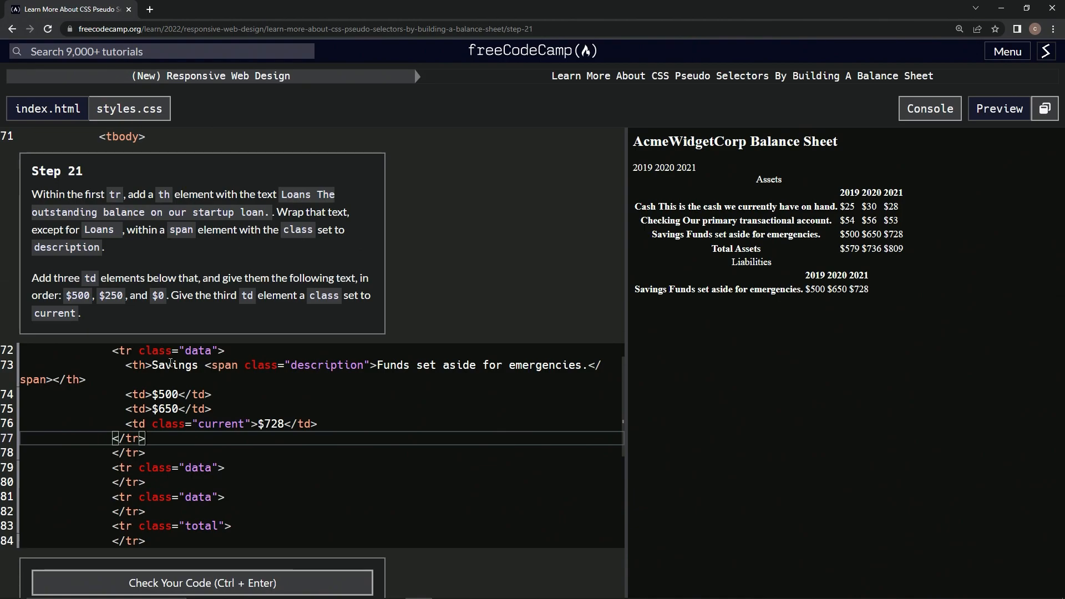
# Rename the row to Loans with description 'The outstanding balance on our startup loan' and $0 cell
pyautogui.write('Loans')
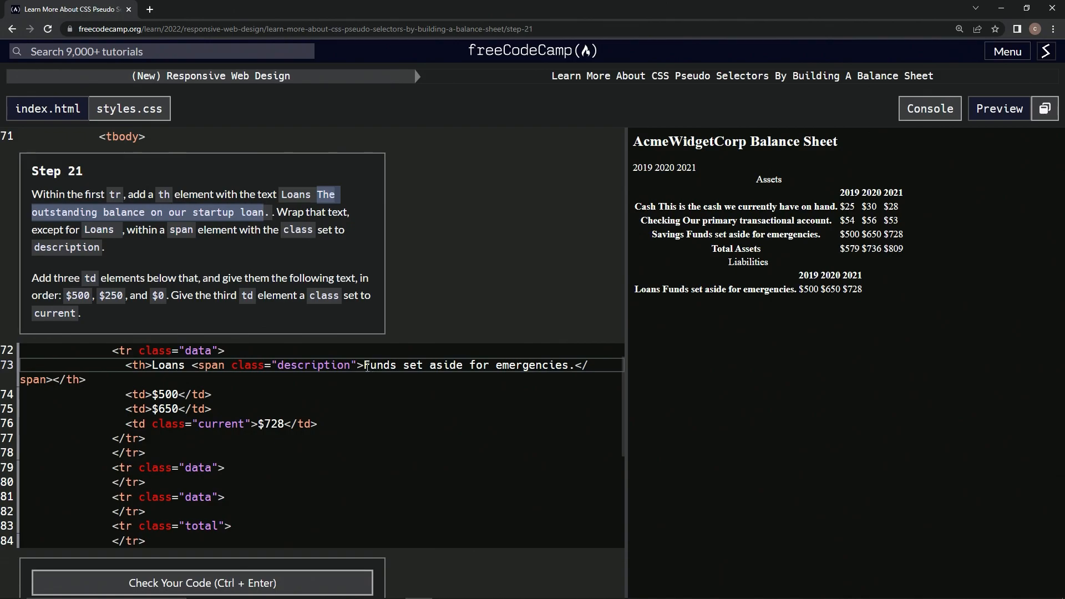
pyautogui.moveTo(363, 365); pyautogui.dragTo(572, 365)
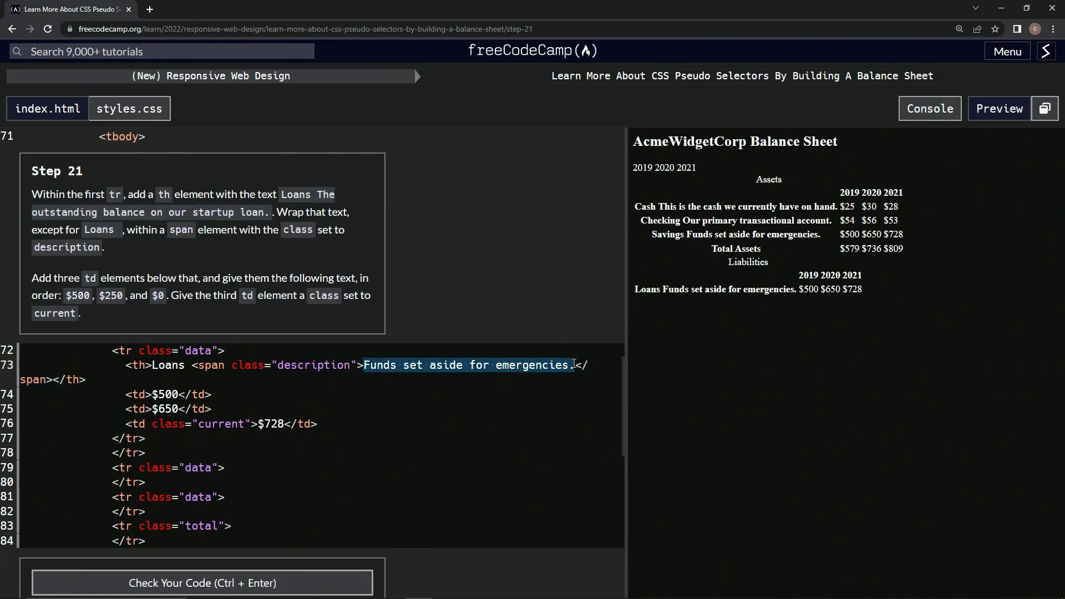
pyautogui.write('The outstanding balance on our startup loan')
pyautogui.click(170, 409)
pyautogui.write('2')
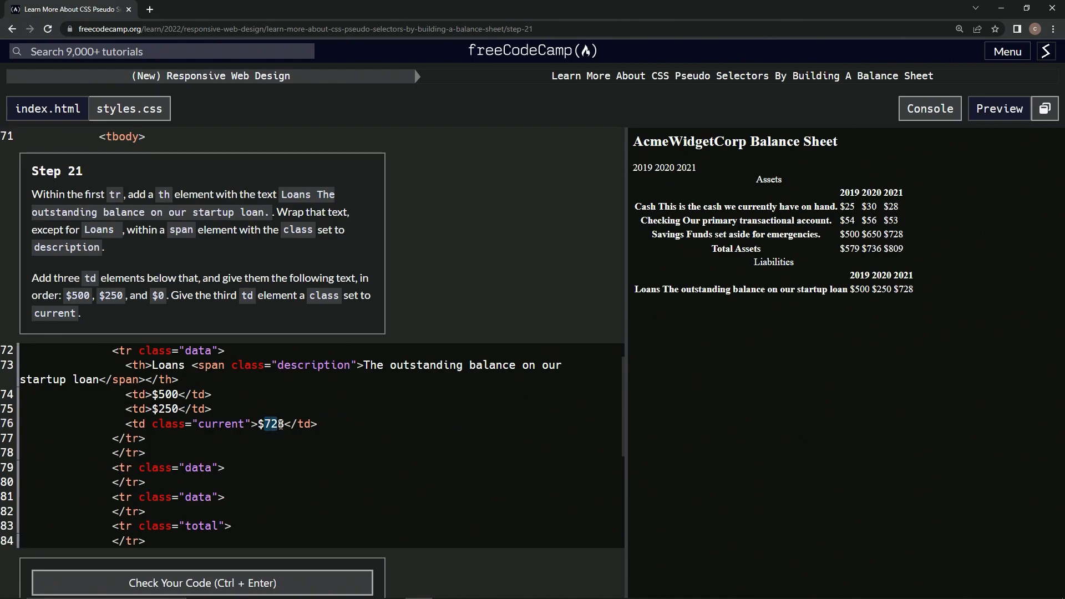
pyautogui.write('$0')
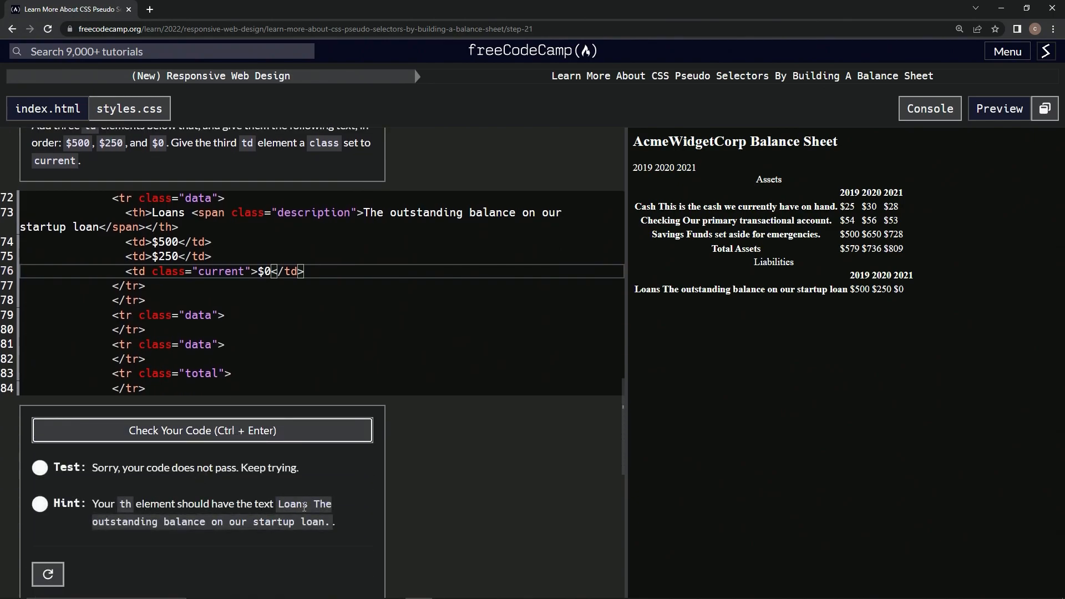
pyautogui.moveTo(352, 278)
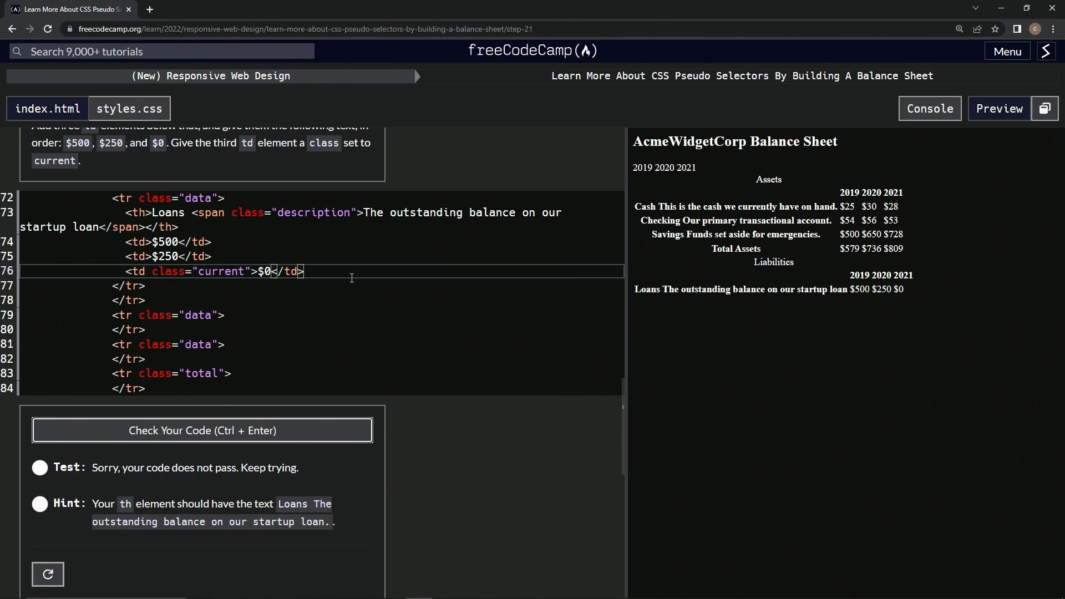
# Add a period after 'startup loan' and submit the passing code to reach step 22
pyautogui.click(100, 227)
pyautogui.write('.')
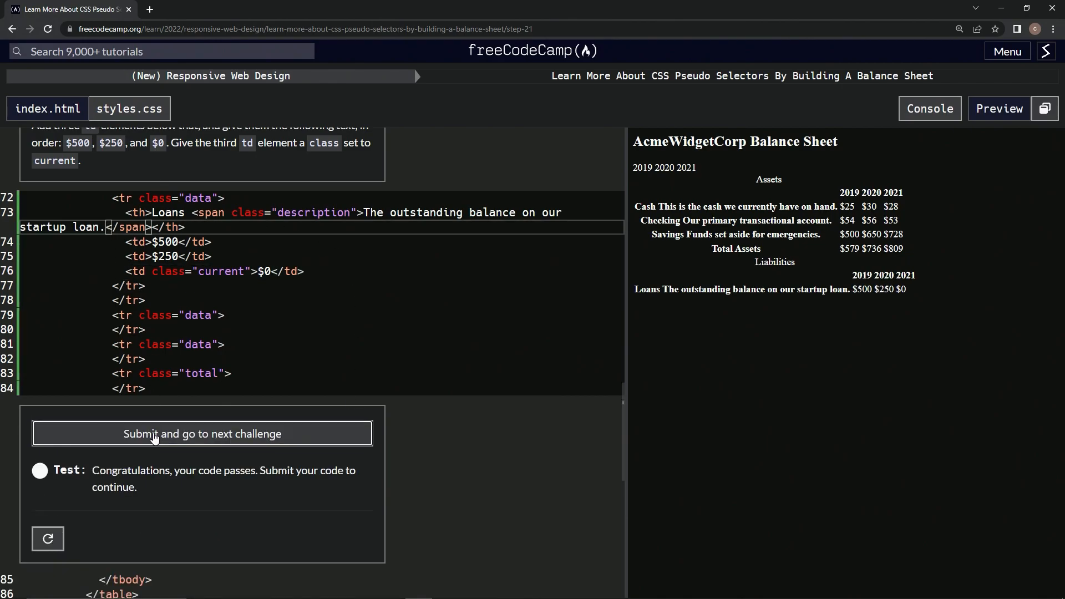
pyautogui.click(202, 433)
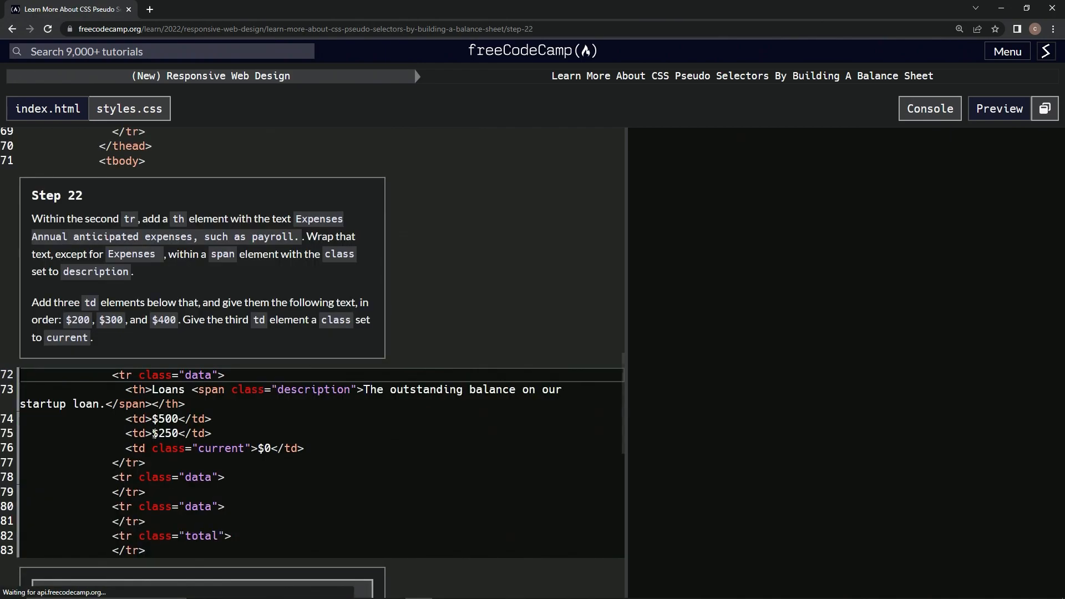